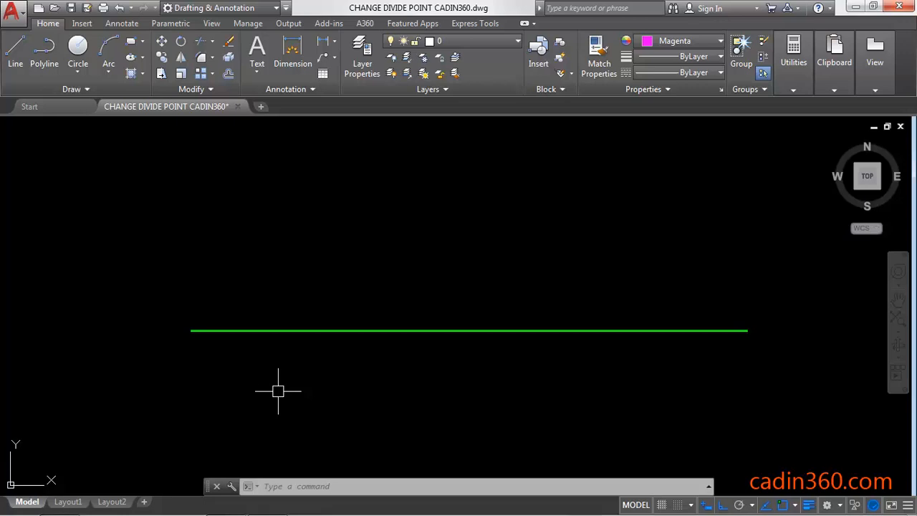
Run DIVIDE on the green horizontal line with 5 equal segments.
text(DIVIDE)
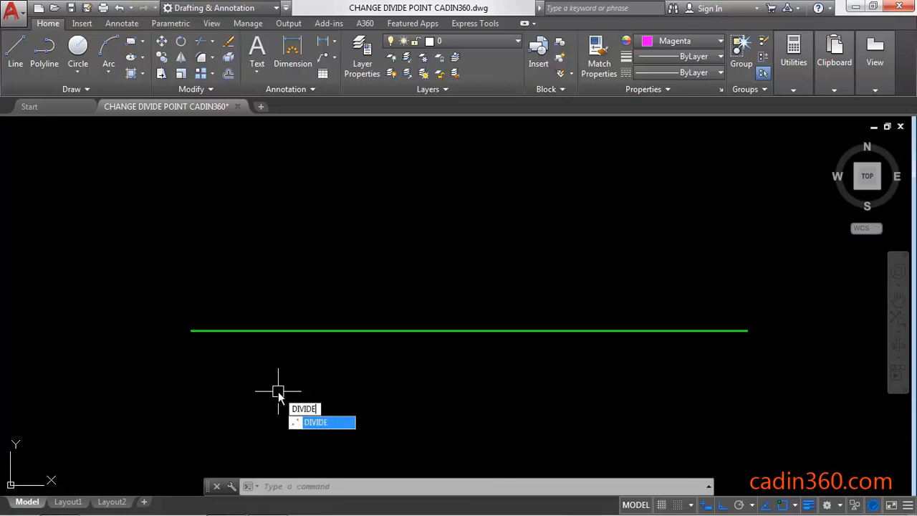
key(Enter)
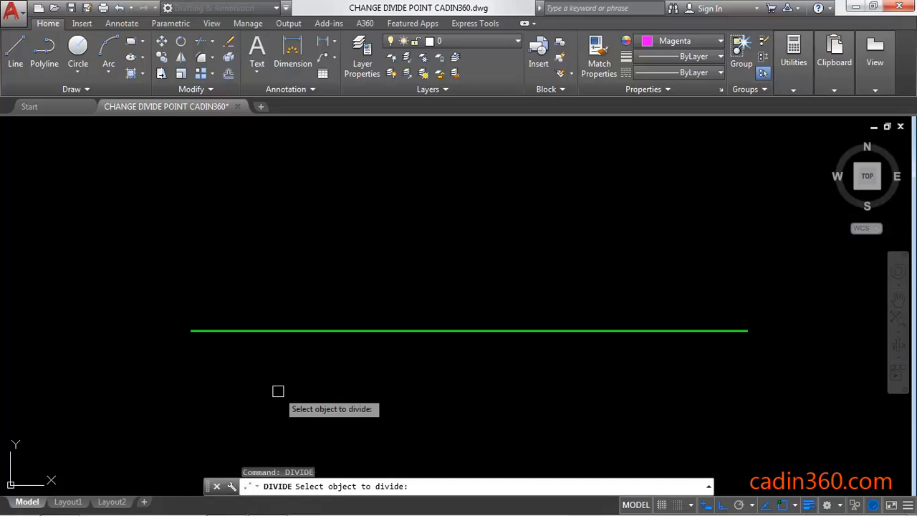
mouse_move(312, 333)
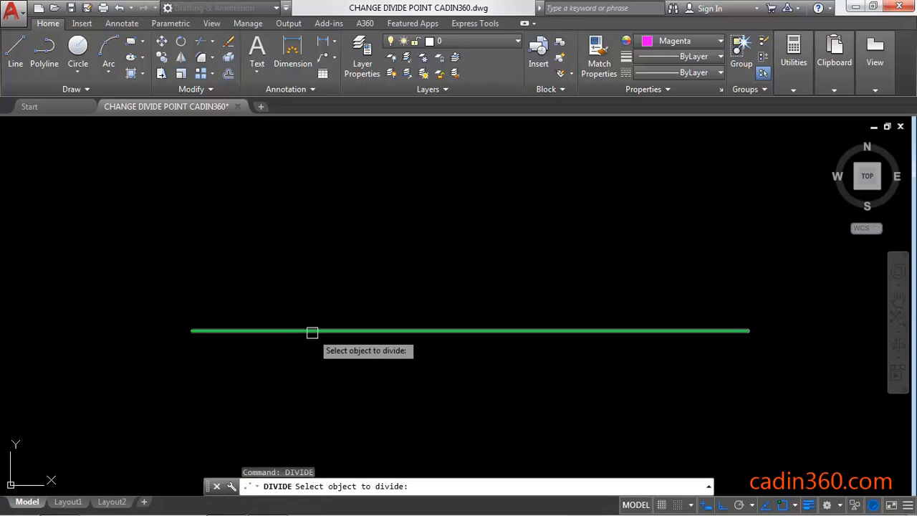
click(312, 331)
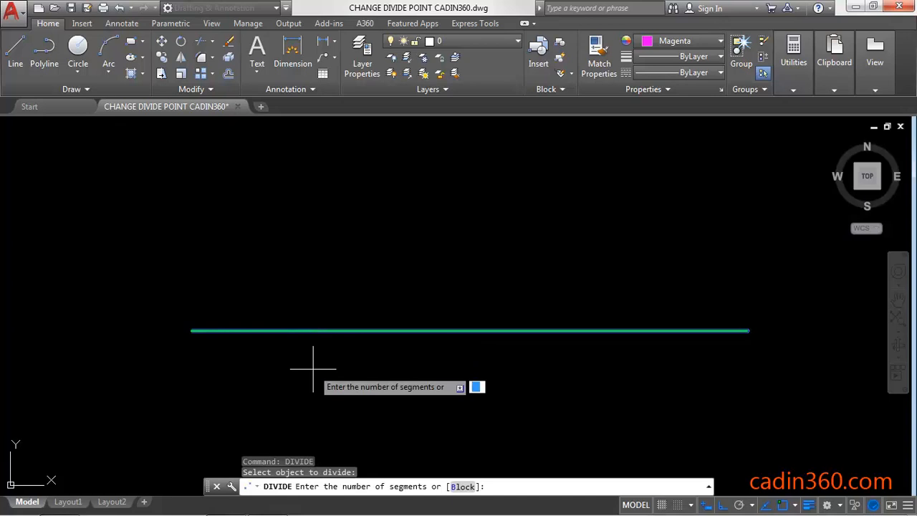
text(5)
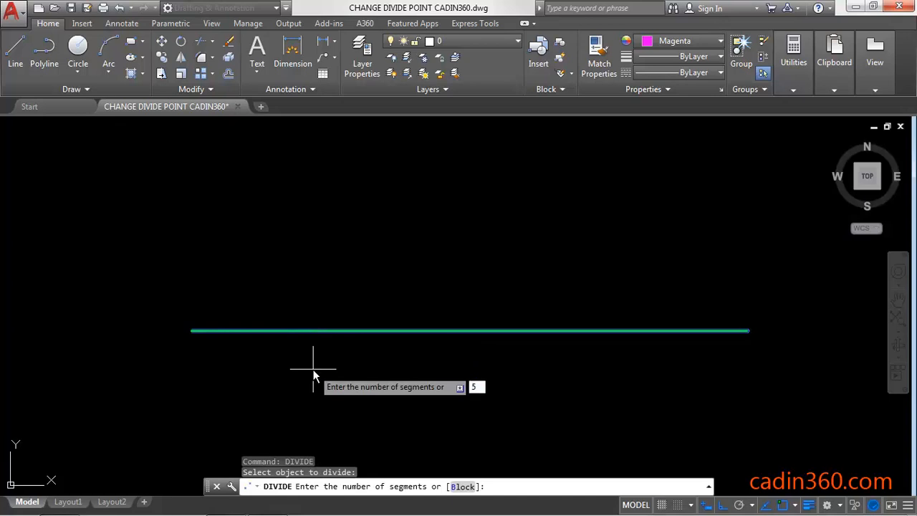
key(Enter)
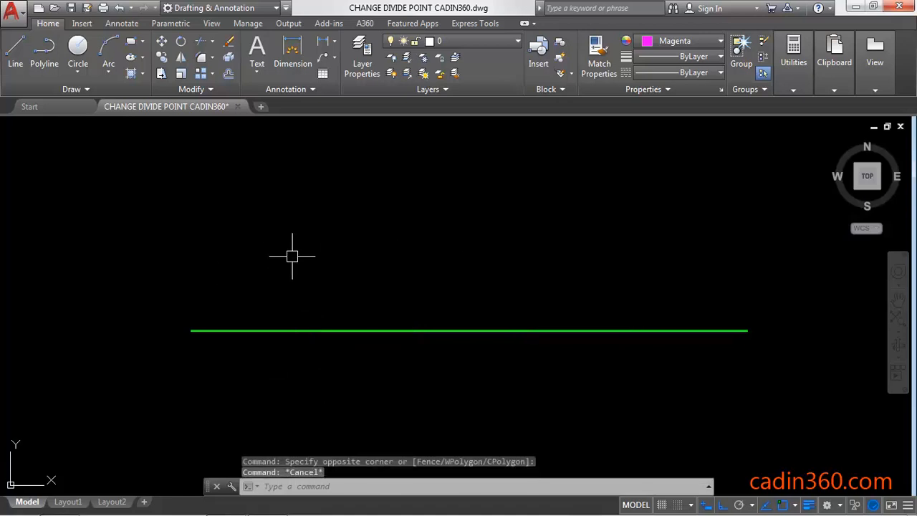
mouse_move(631, 201)
text(DDP)
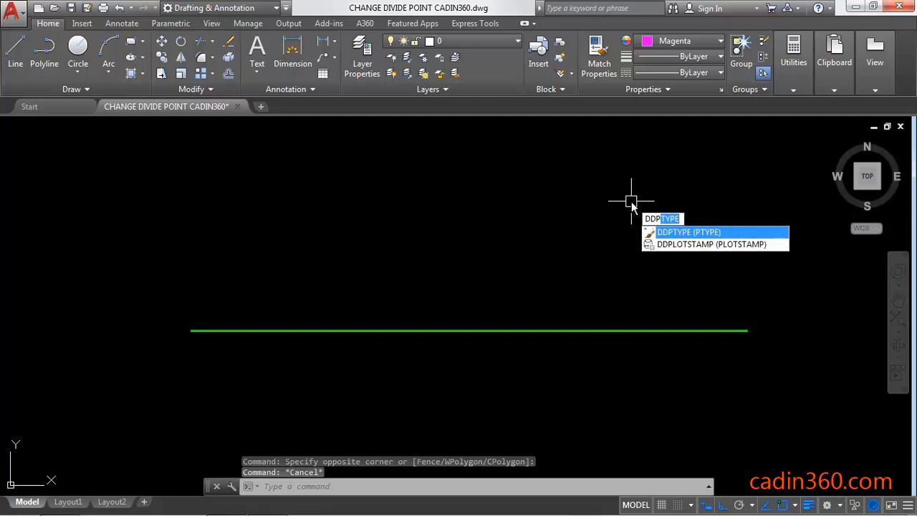
Set the point style to the X marker via DDPTYPE so the four division points appear.
click(688, 232)
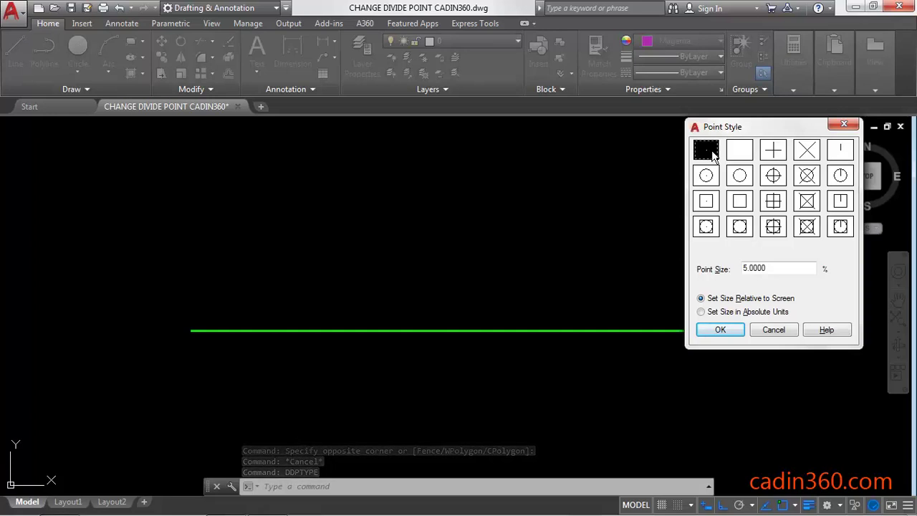
click(806, 149)
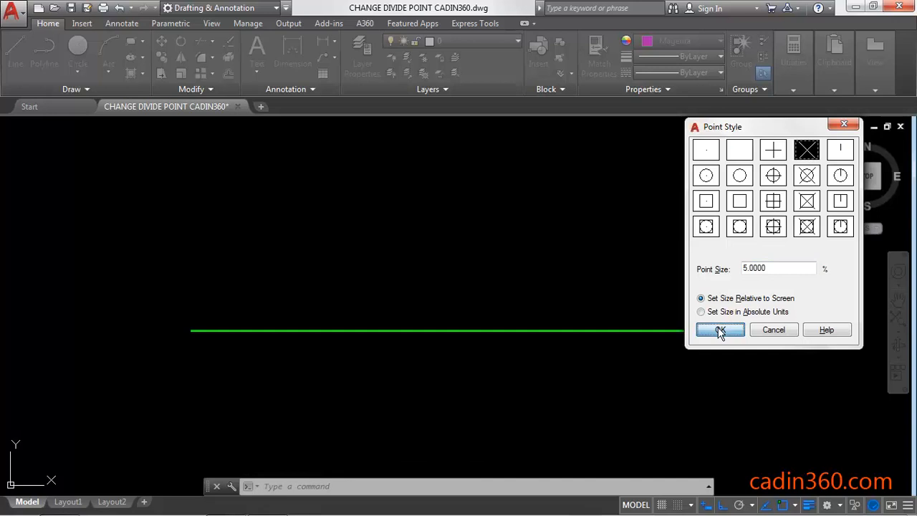
click(719, 329)
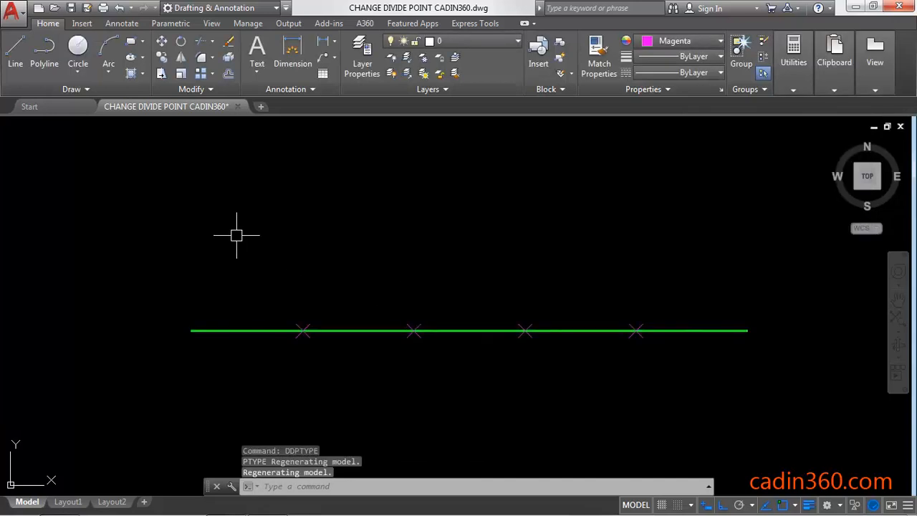